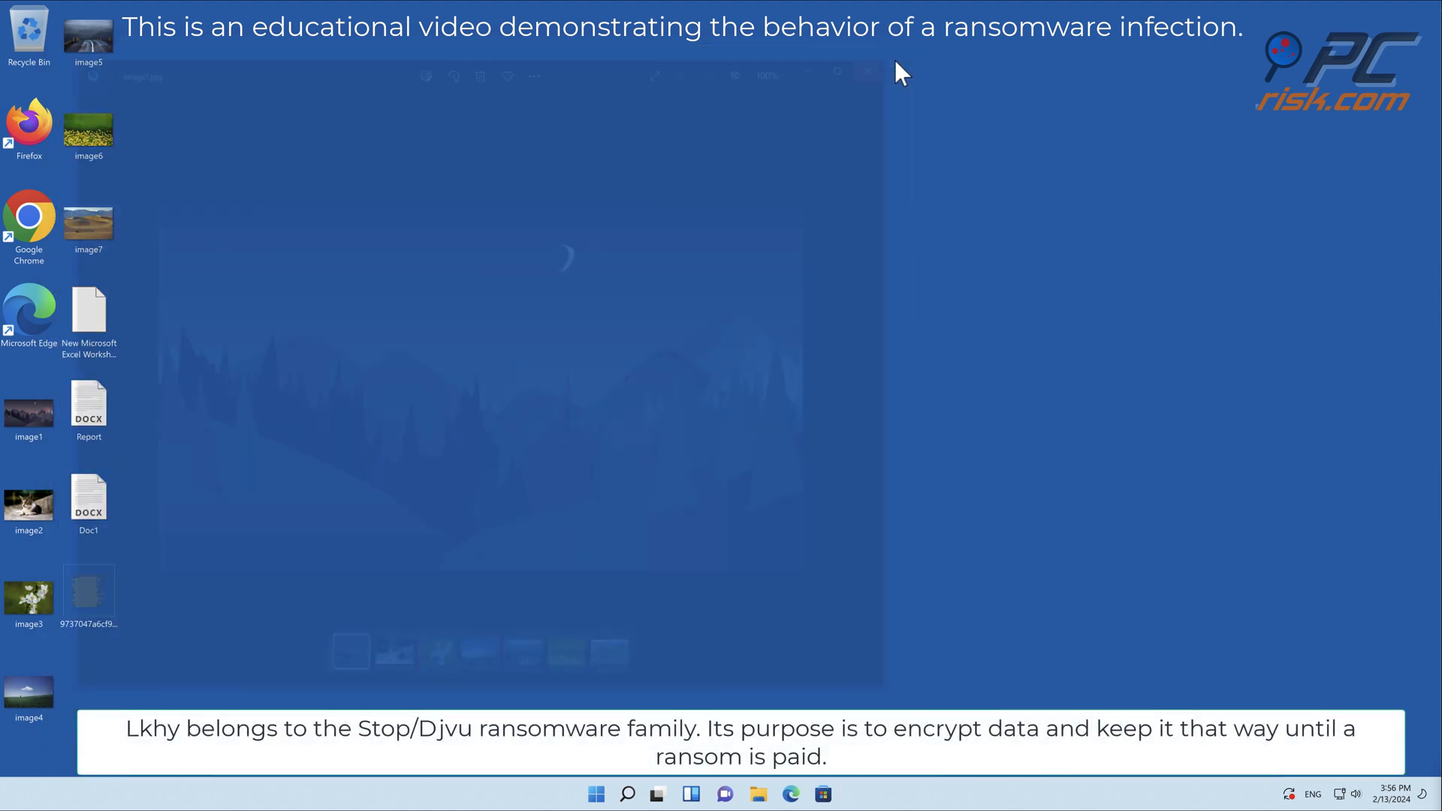
# Run the ransomware sample so the desktop files become encrypted with the .lkhy extension
pyautogui.rightClick(89, 588)
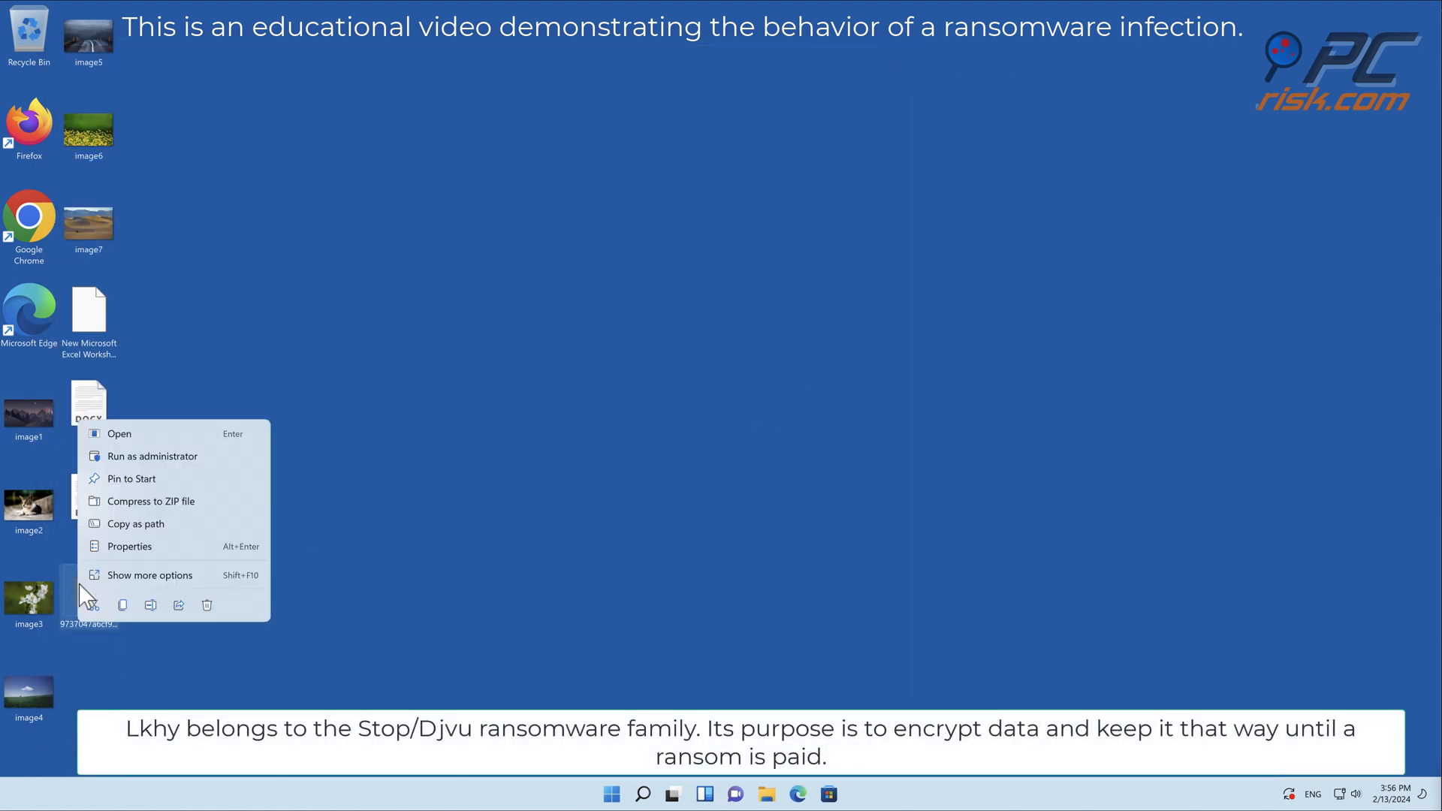
pyautogui.click(153, 457)
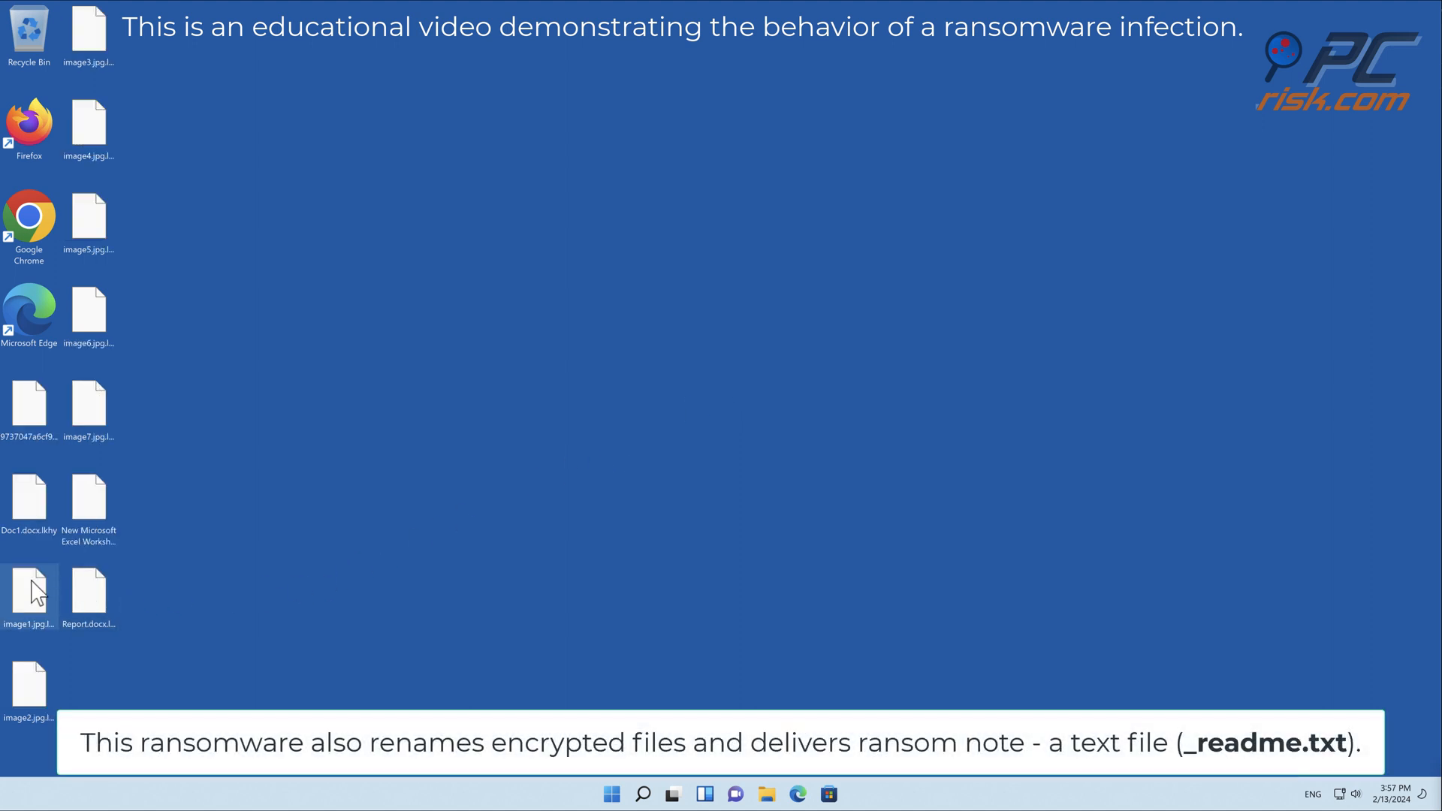
# Browse to C:\Users\<user> and open the _README ransom note in Notepad
pyautogui.click(88, 593)
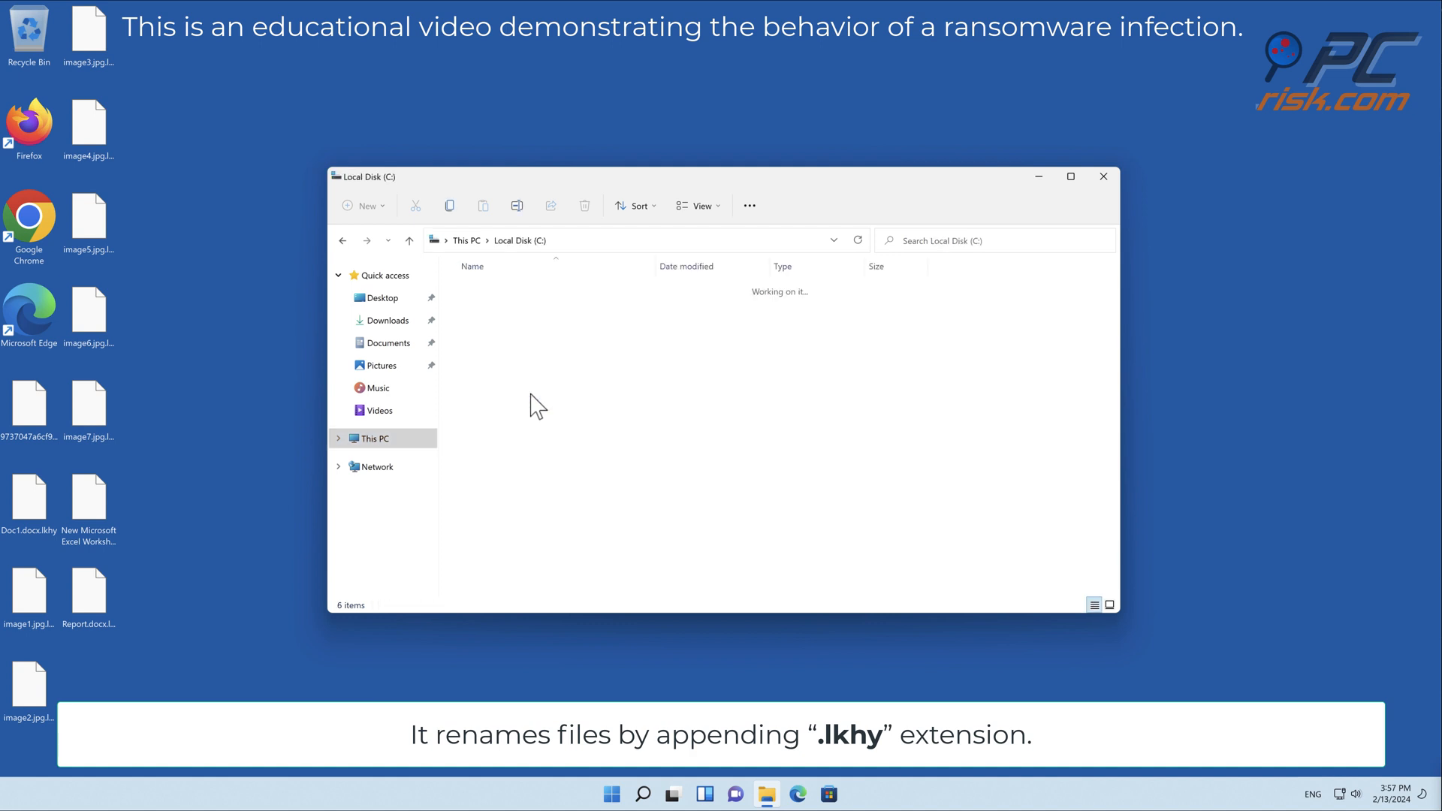
pyautogui.click(476, 375)
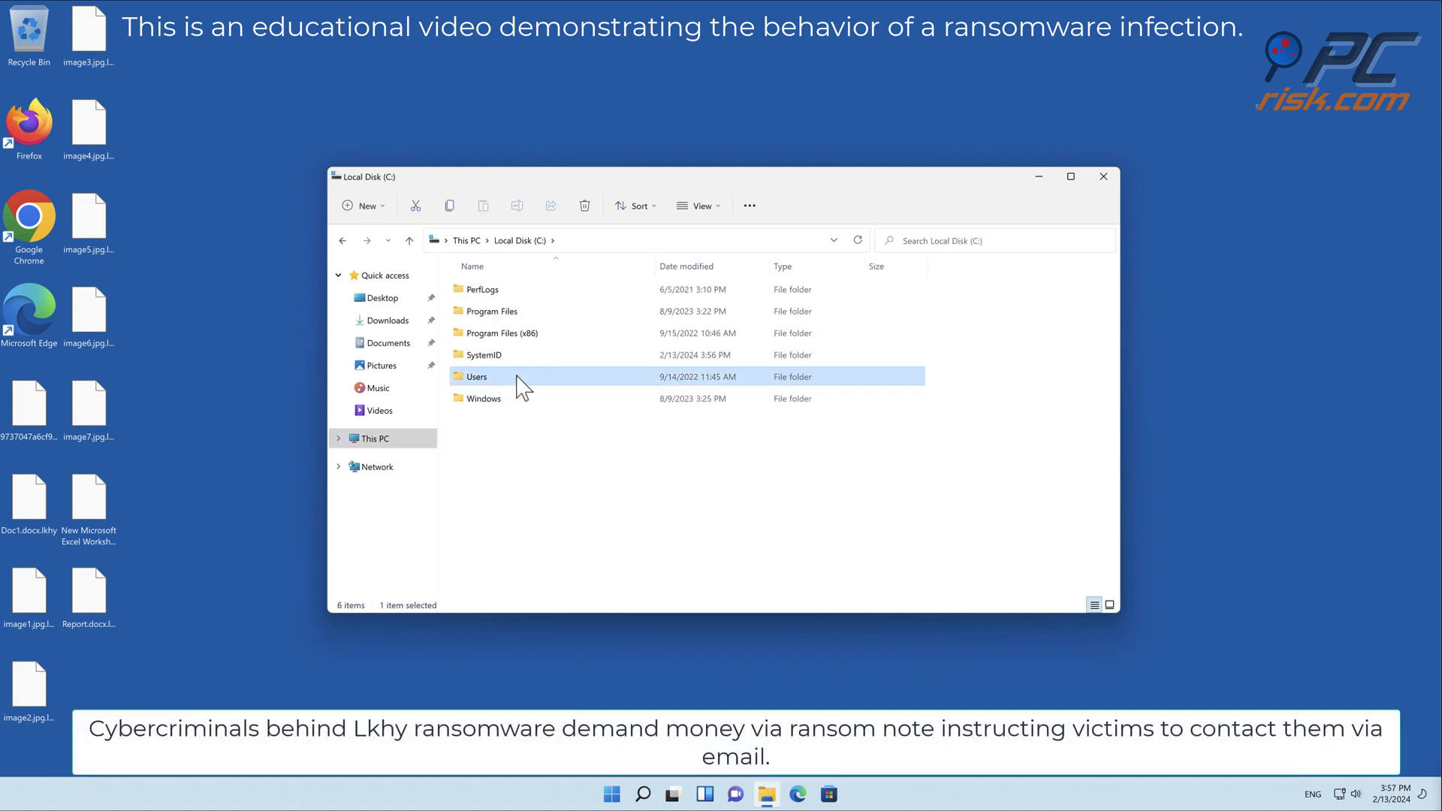
pyautogui.doubleClick(476, 375)
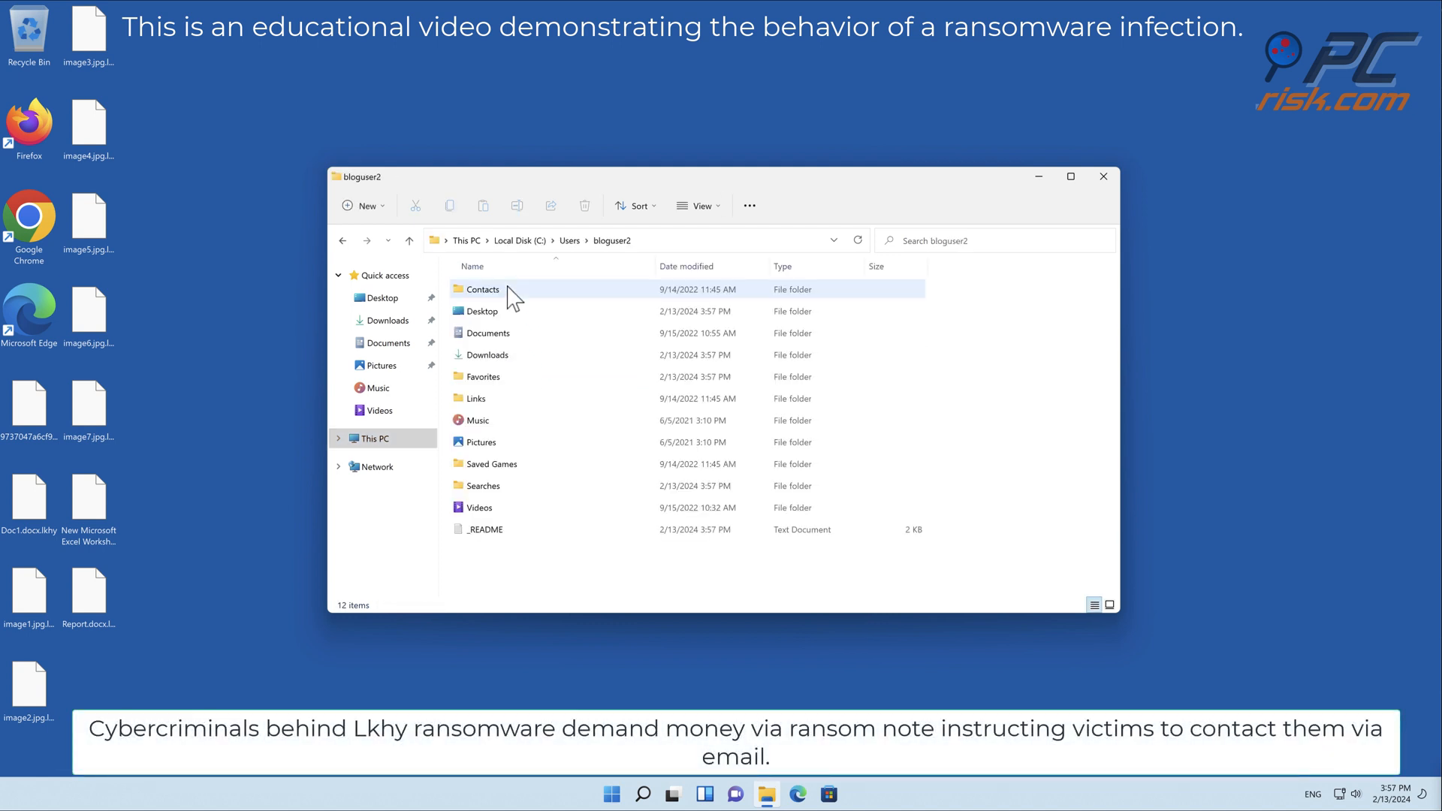
pyautogui.click(485, 529)
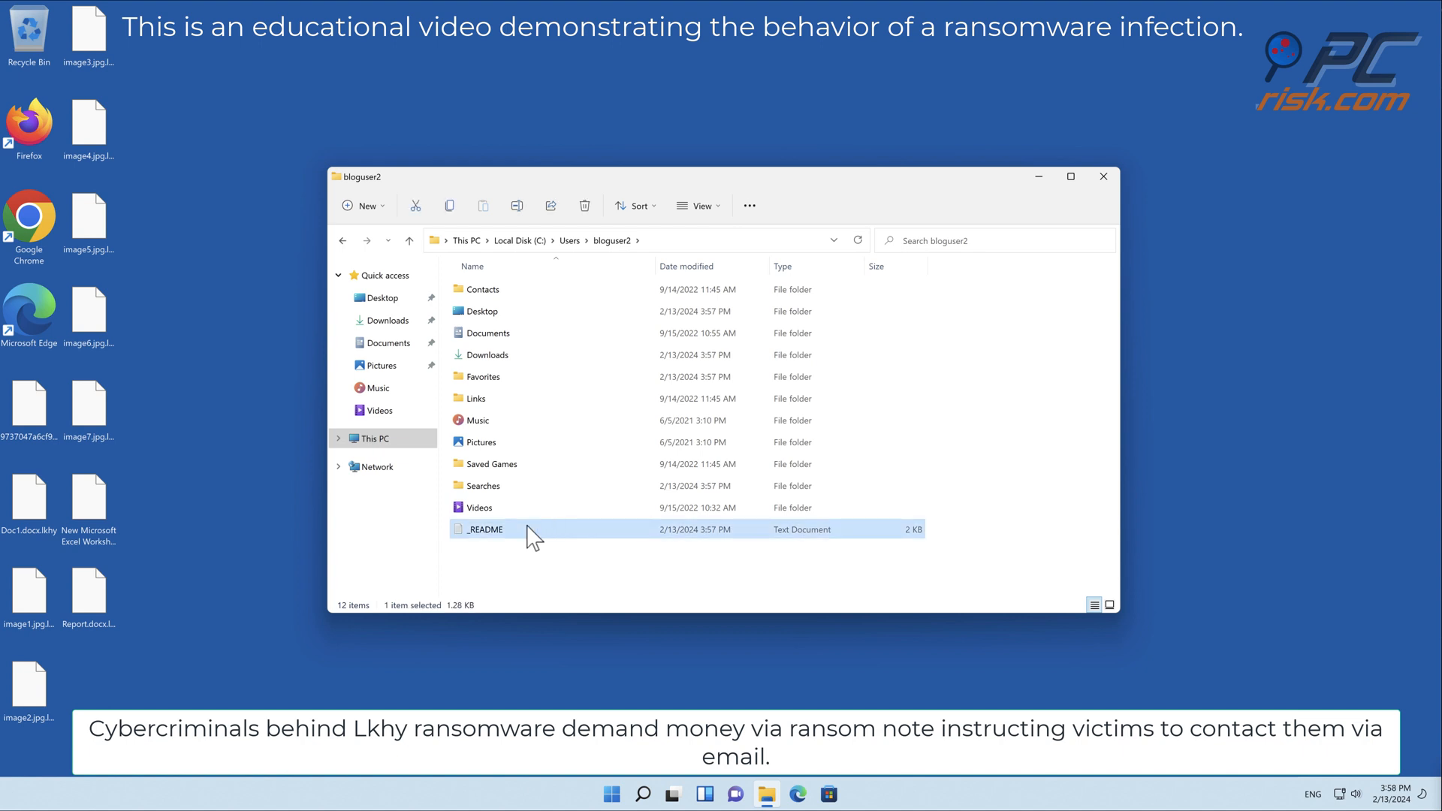
pyautogui.doubleClick(486, 529)
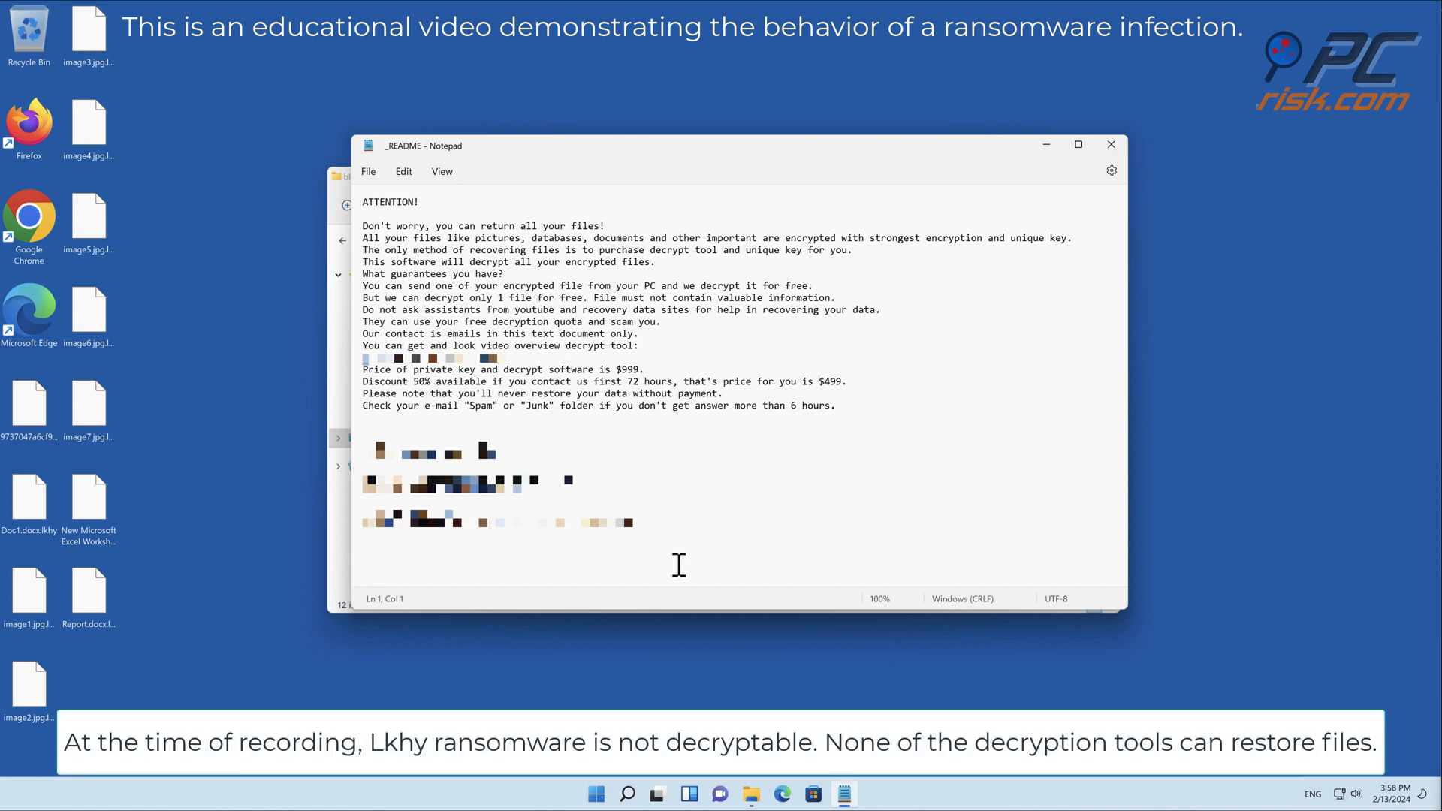
pyautogui.moveTo(1039, 290)
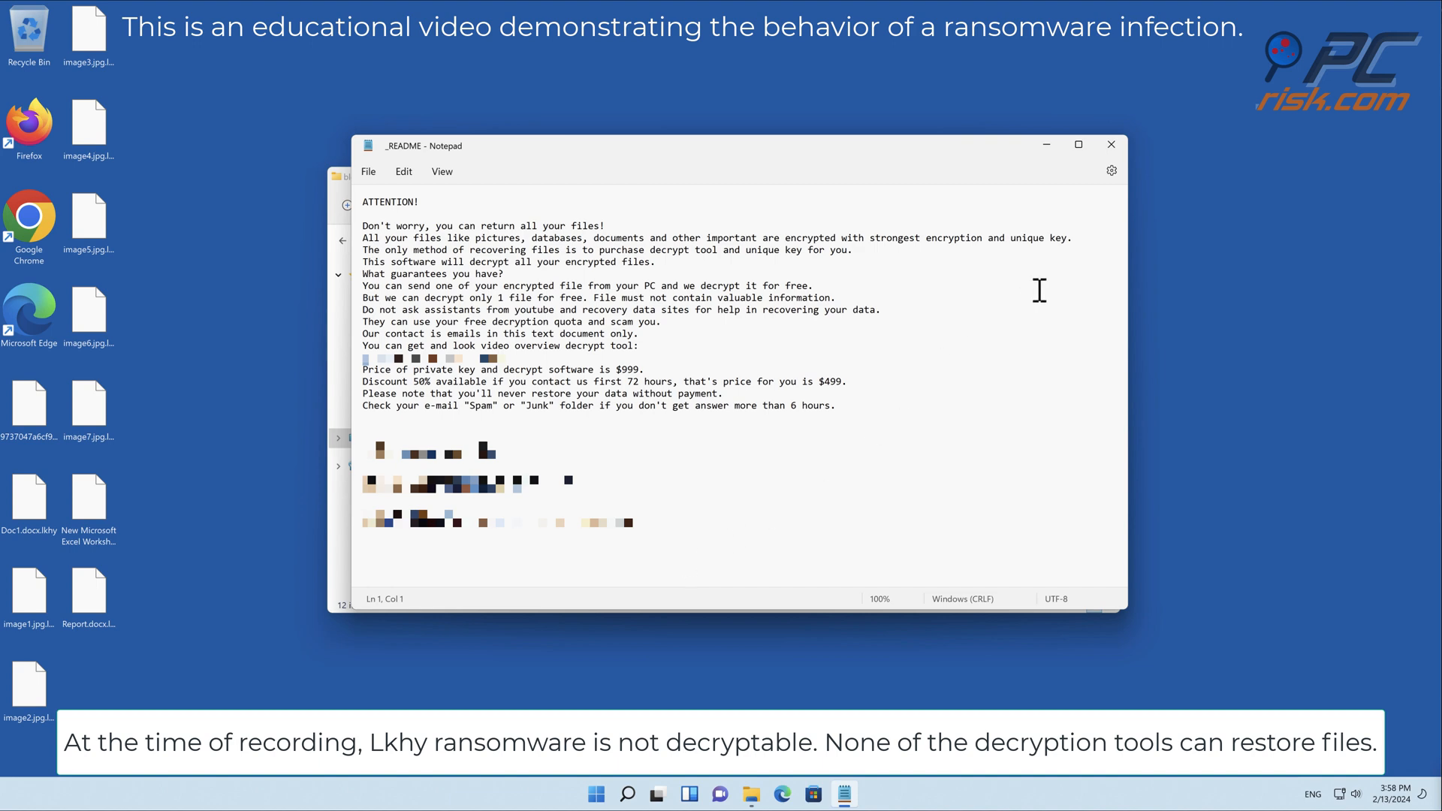
# Close the ransom note, leaving the desktop with the encrypted .lkhy files
pyautogui.click(1111, 144)
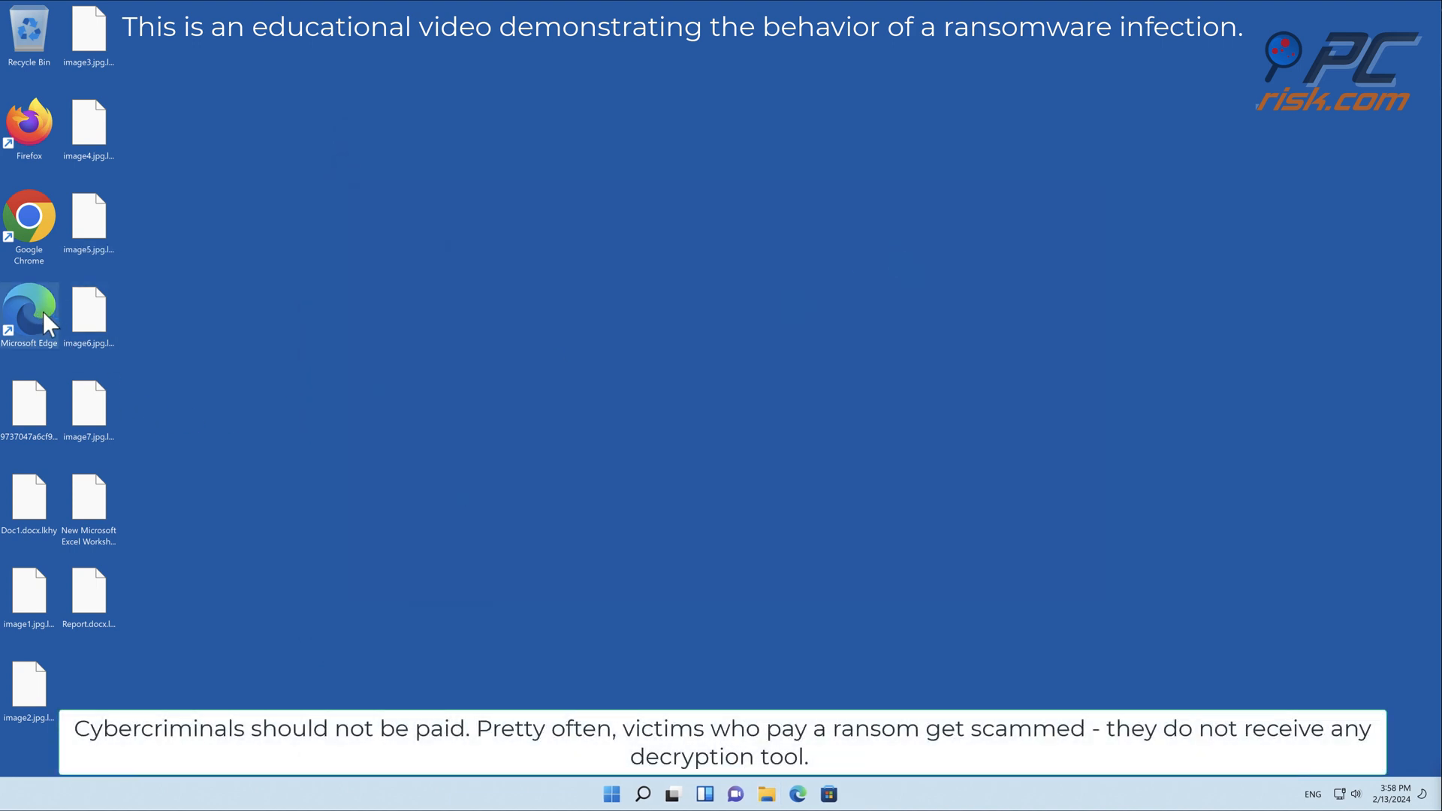
# Visit the Combo Cleaner website in Edge and download the CCSetup.exe installer
pyautogui.doubleClick(29, 308)
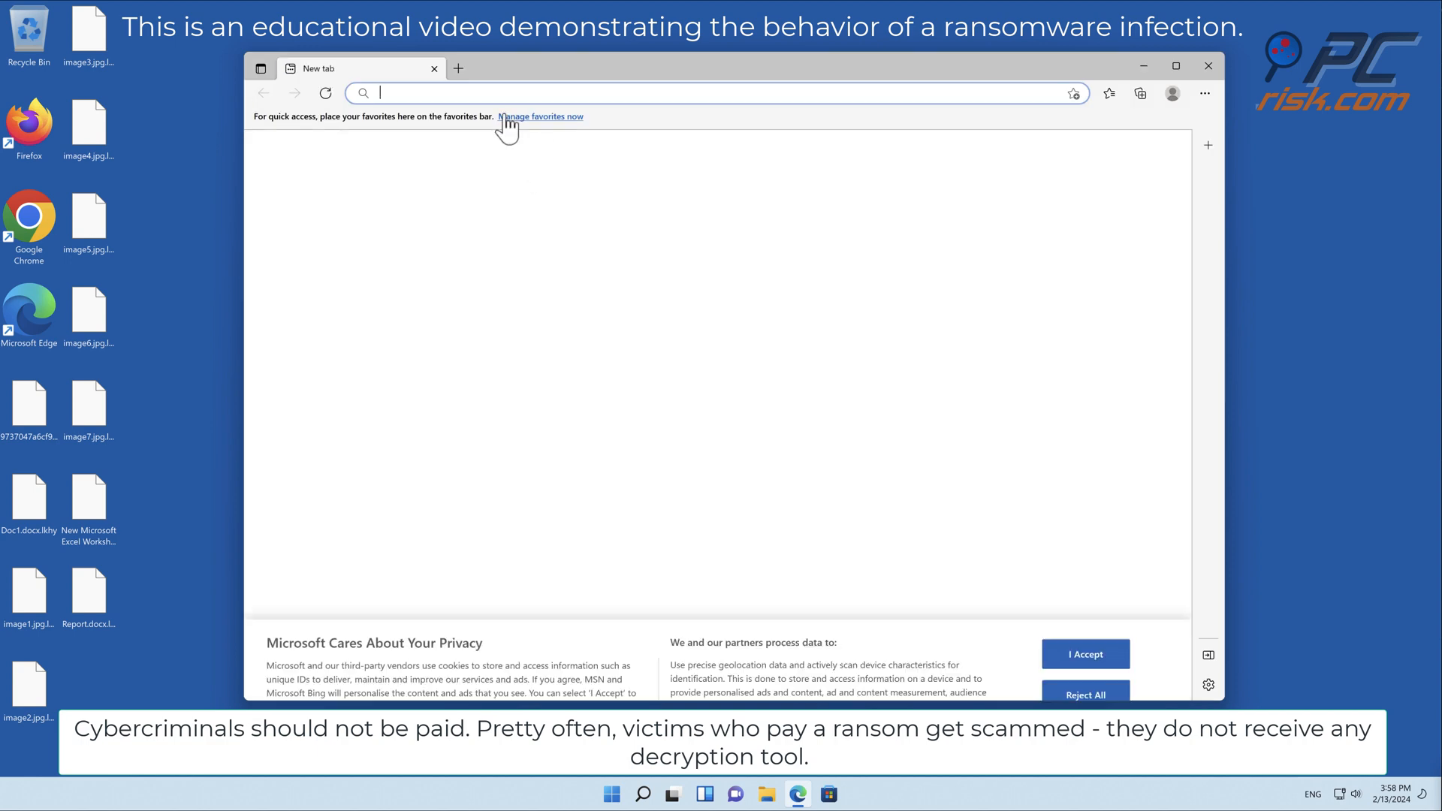
pyautogui.write('www.combocleaner.com')
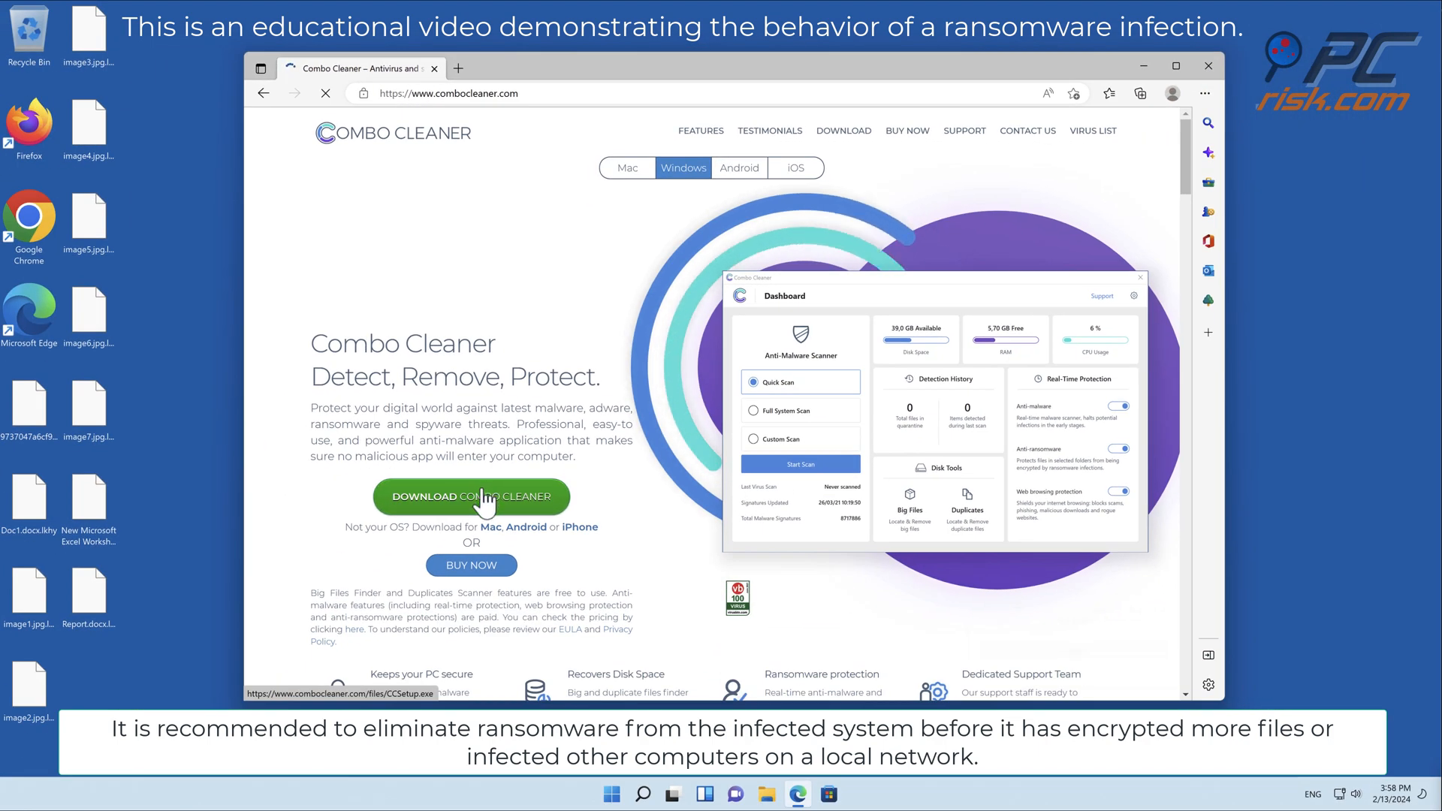
pyautogui.click(470, 497)
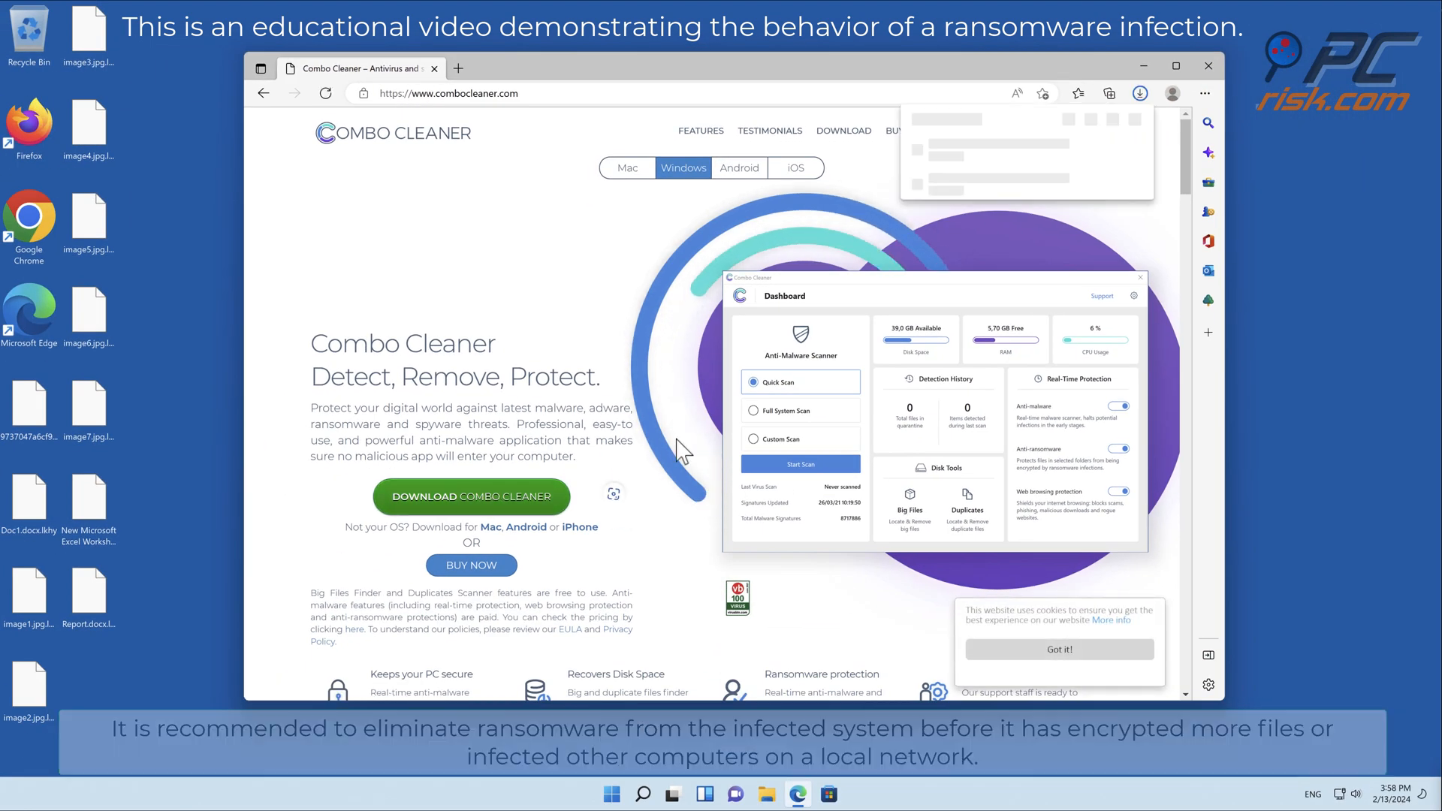
# Install Combo Cleaner from the downloaded setup and launch its dashboard
pyautogui.click(1139, 93)
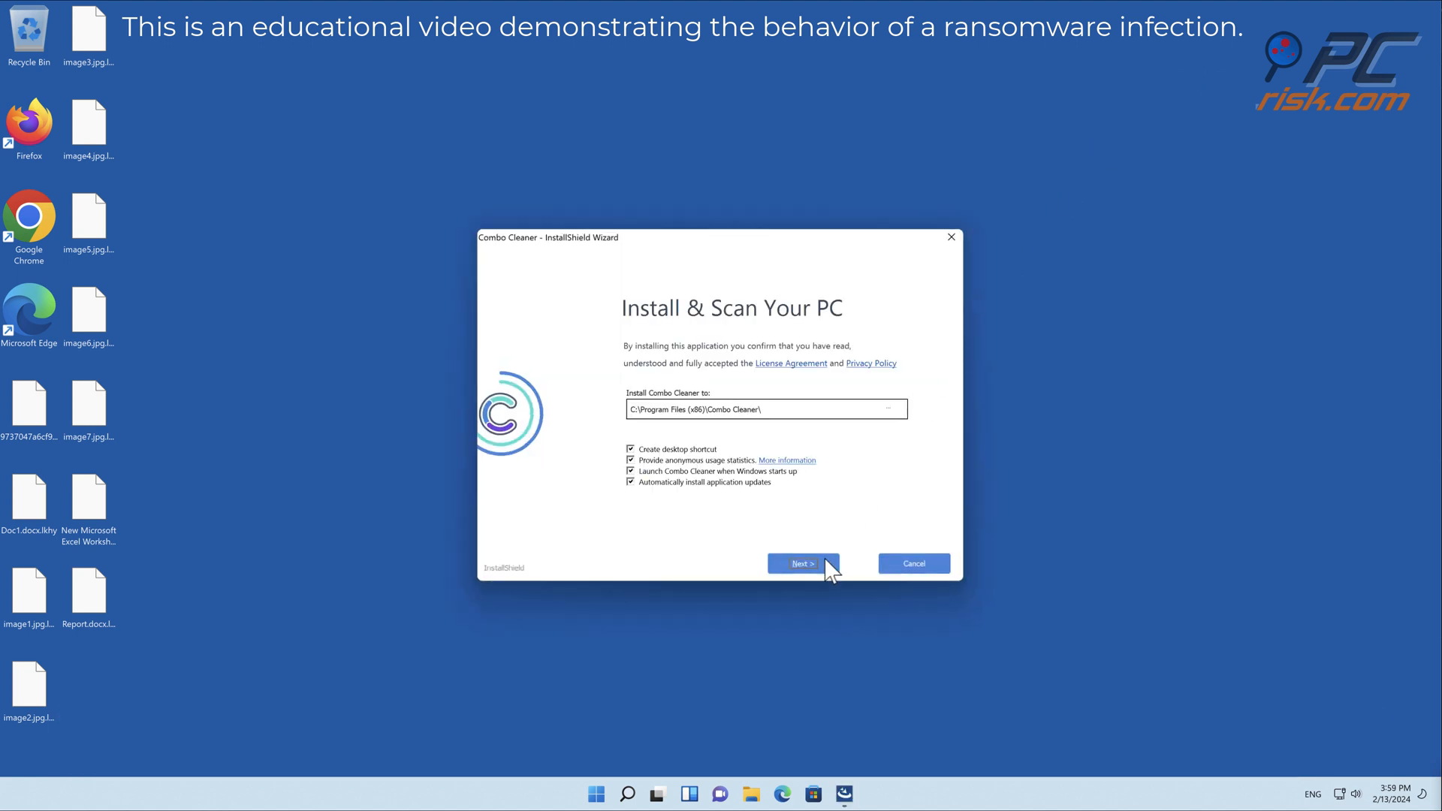
pyautogui.click(800, 563)
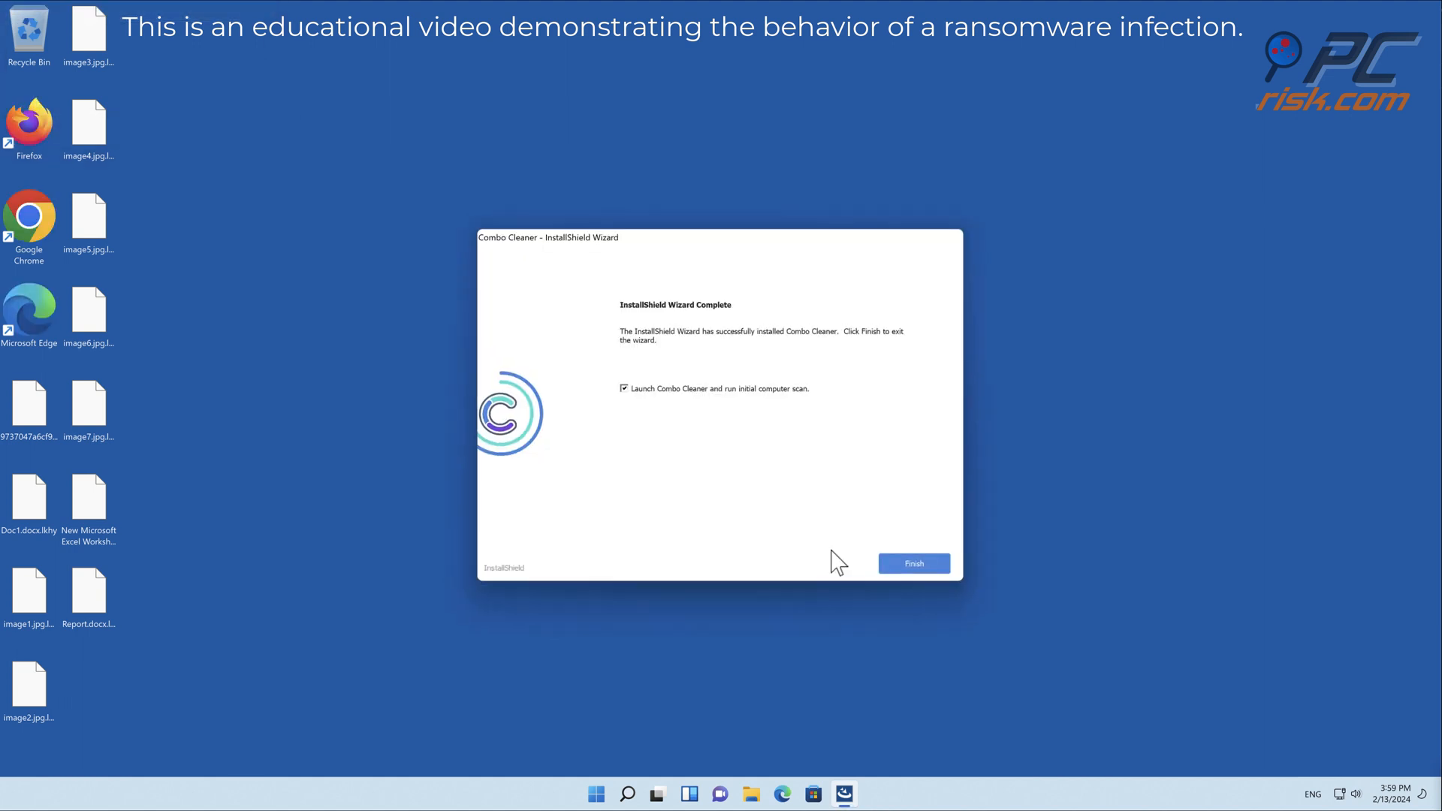
pyautogui.click(913, 563)
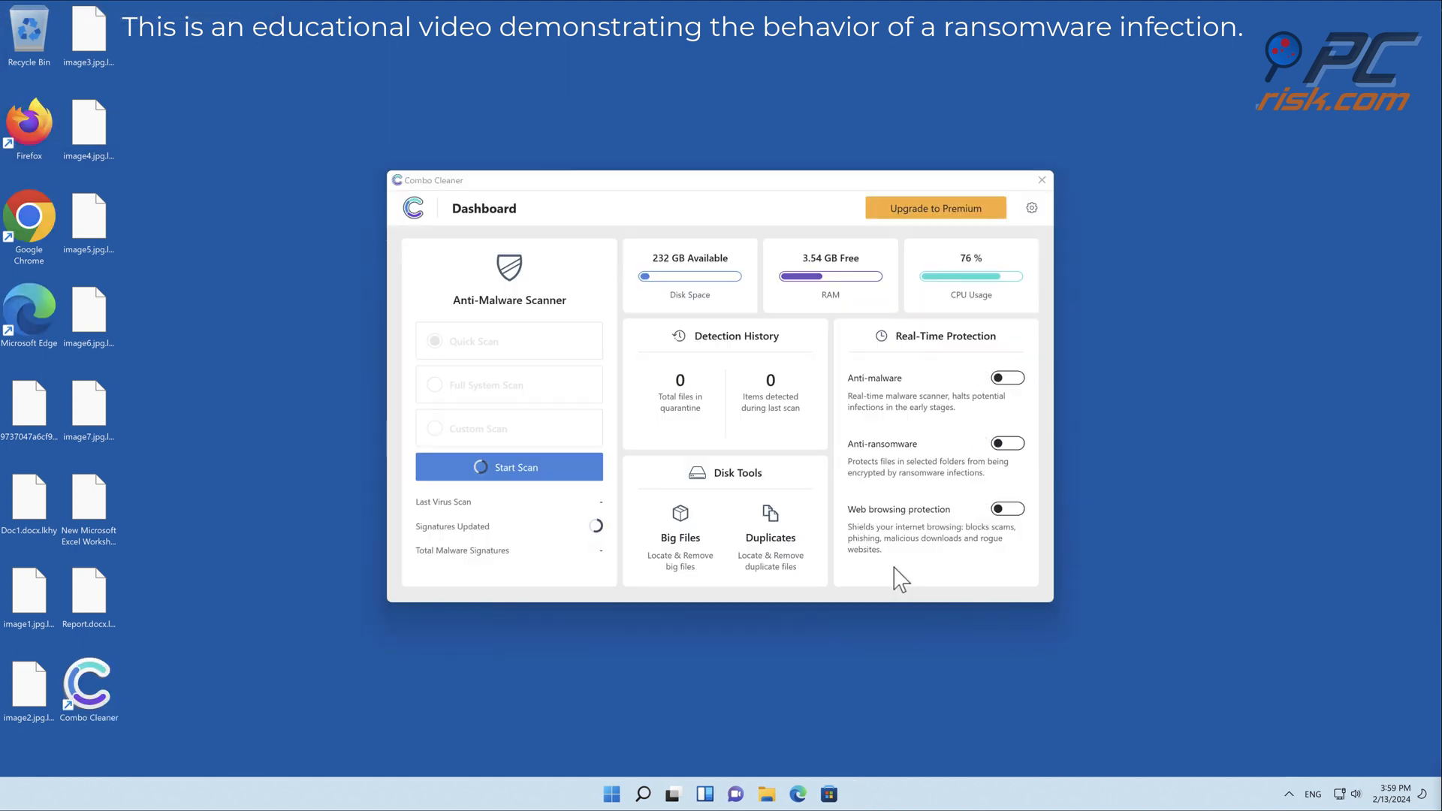
# Run a Threat Scan that finishes with two infected threats among ~30.7K files
pyautogui.click(509, 467)
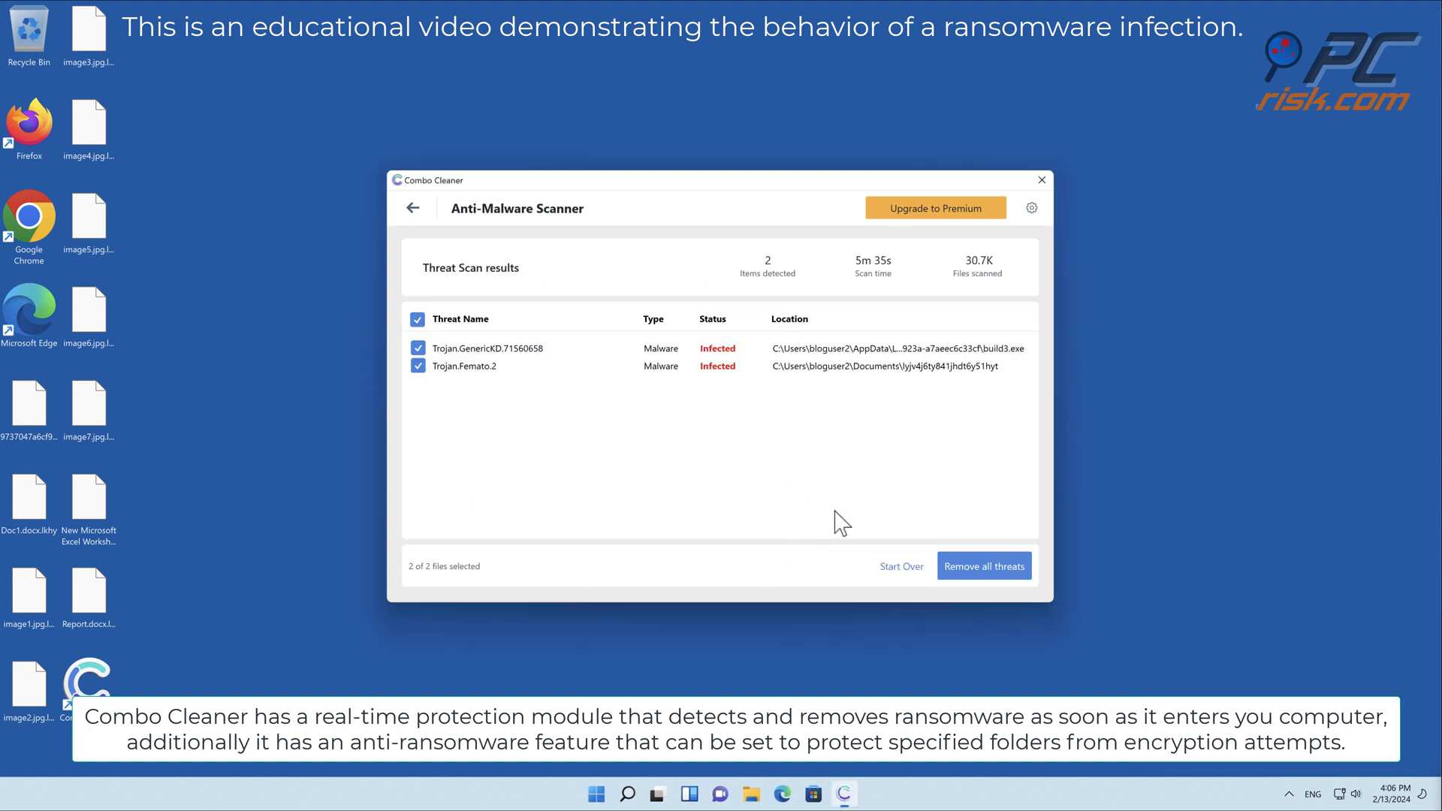
# Choose Remove all threats and activate Combo Cleaner with the license key
pyautogui.click(982, 567)
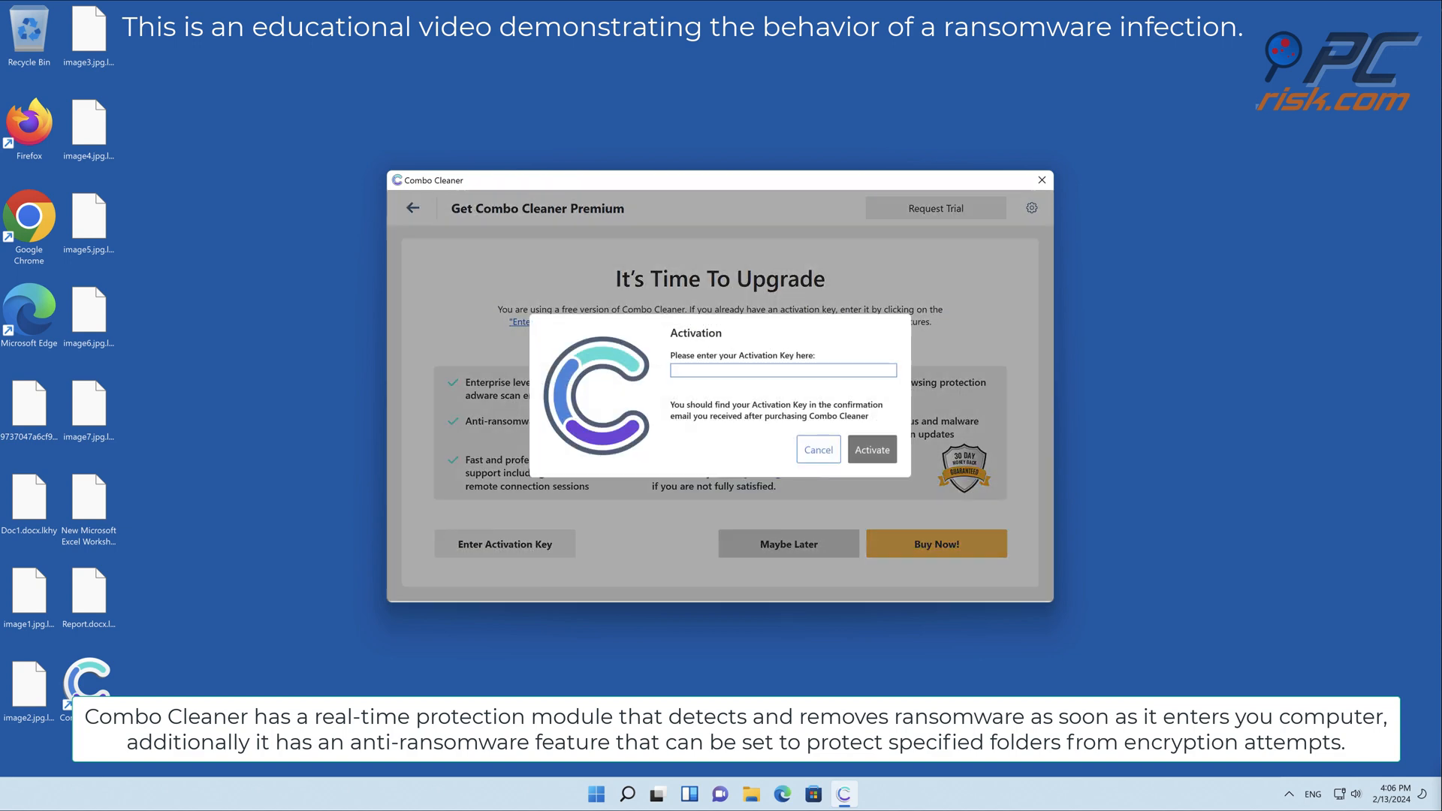
pyautogui.click(869, 449)
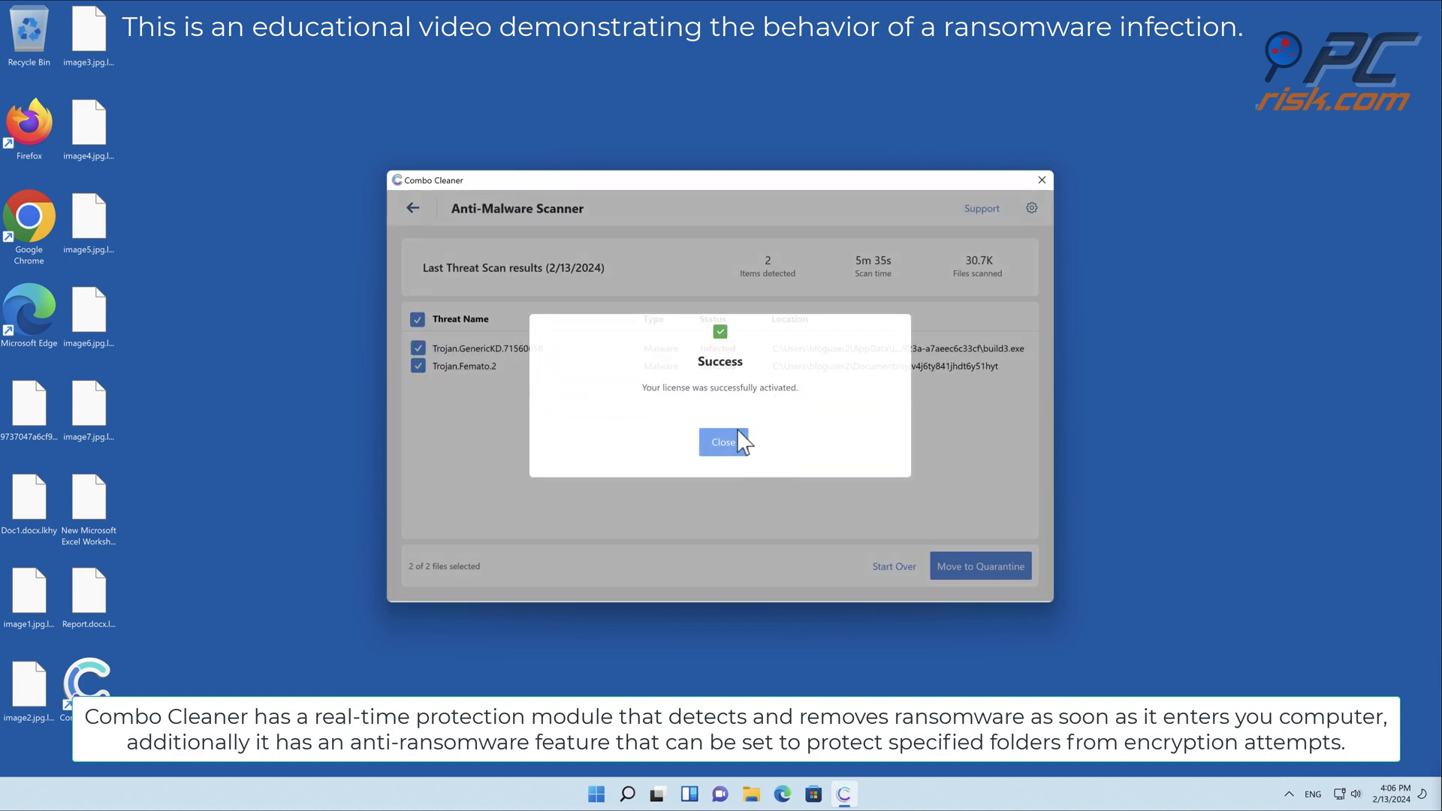
pyautogui.click(720, 442)
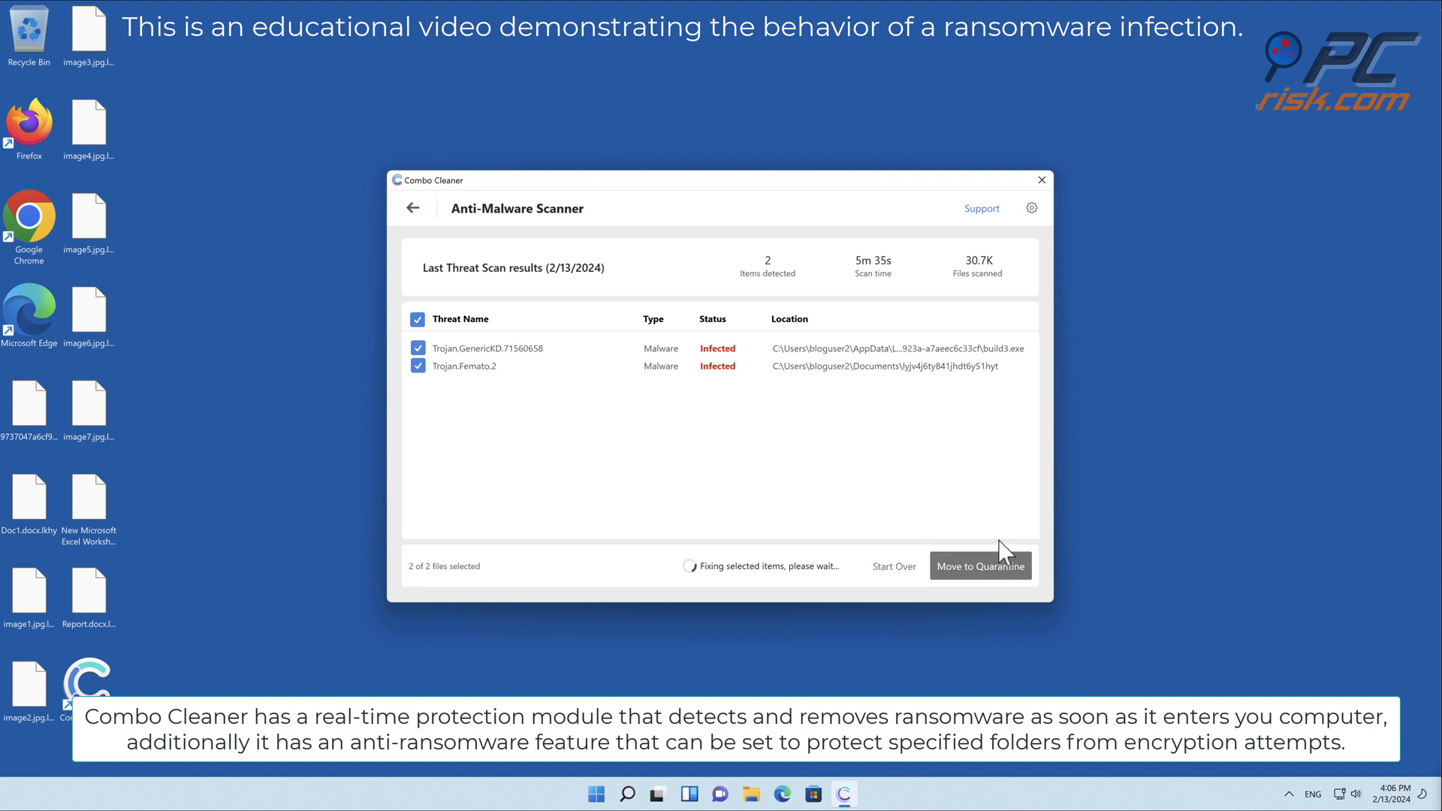
# Quarantine both detected threats and begin adding an anti-ransomware protected folder
pyautogui.click(979, 566)
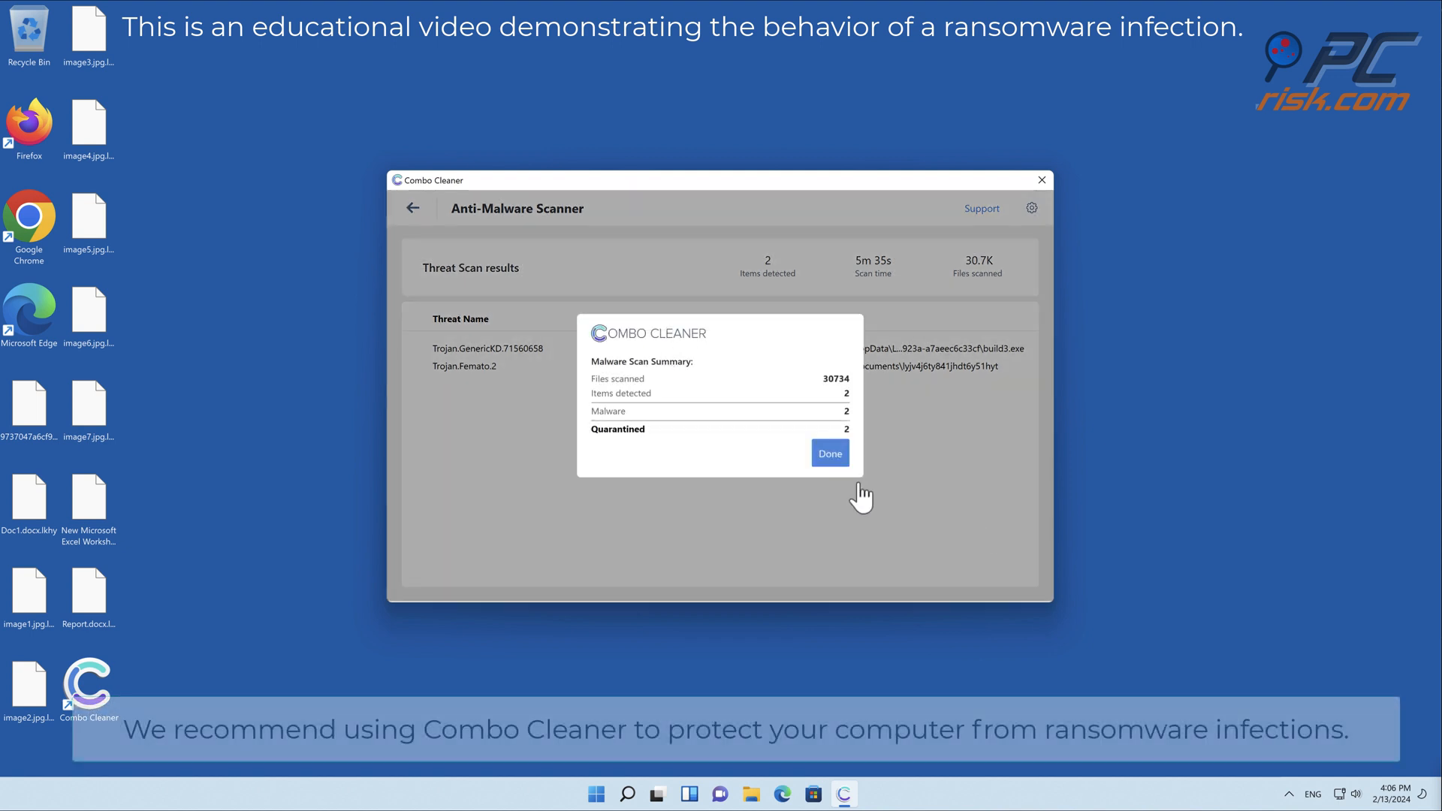
pyautogui.click(827, 453)
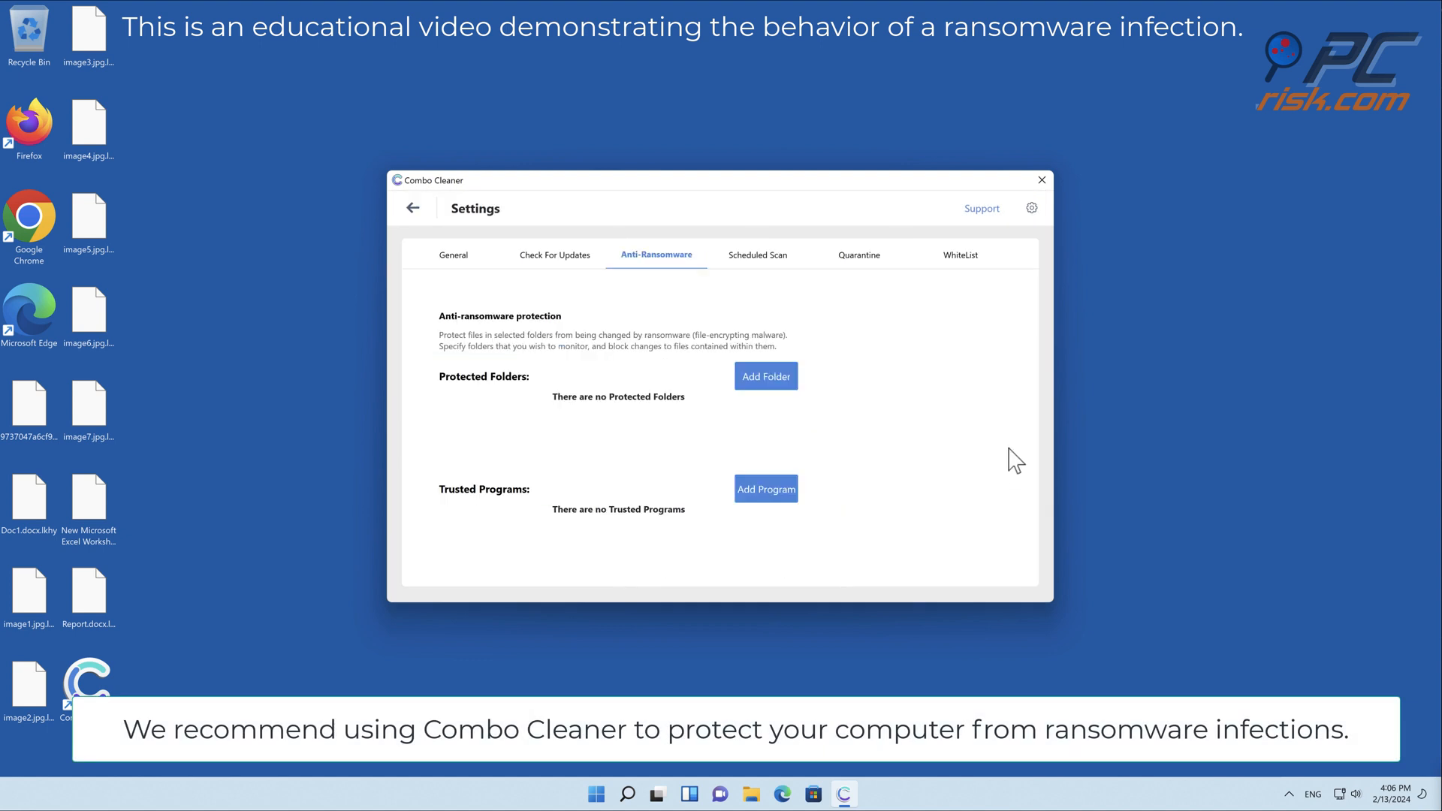
pyautogui.click(764, 376)
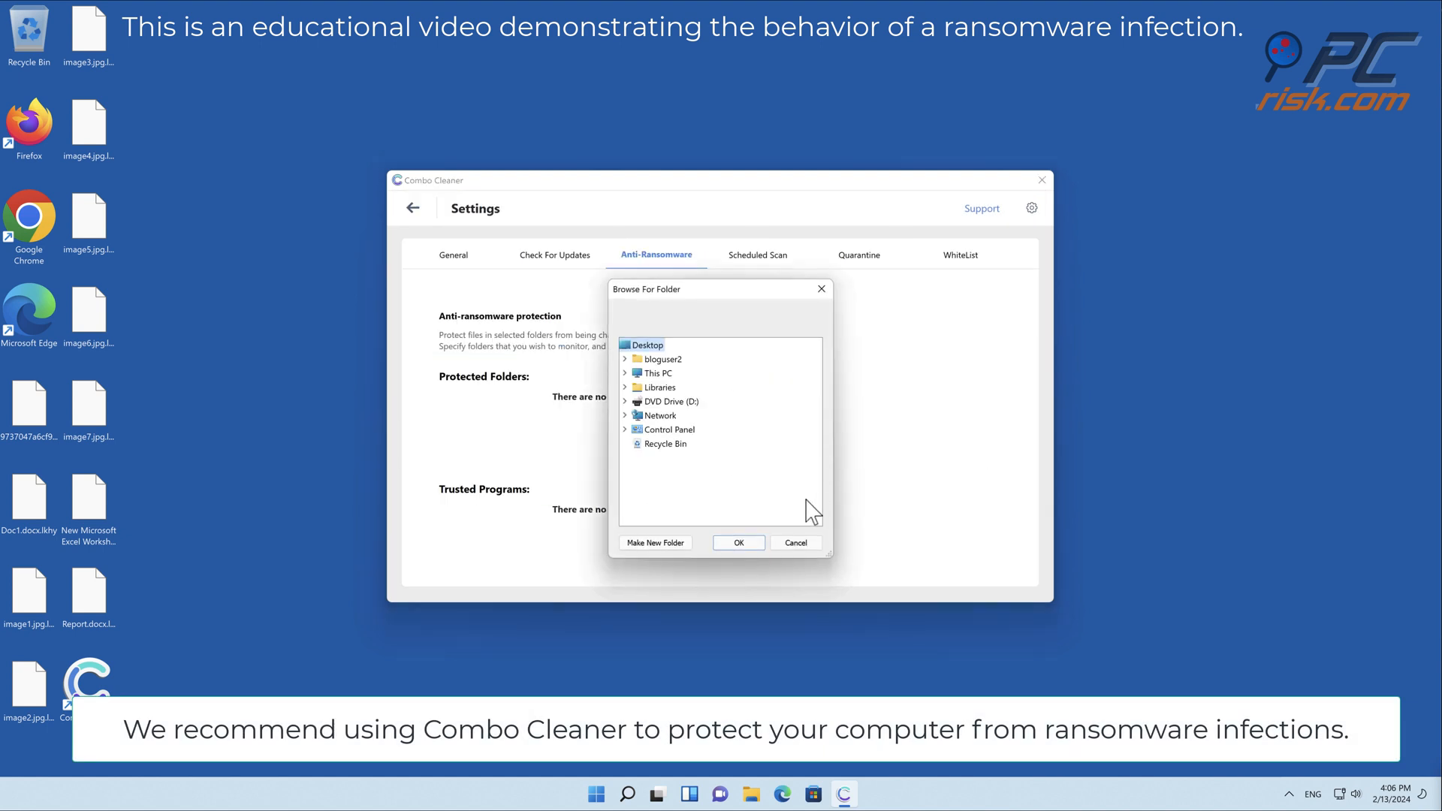